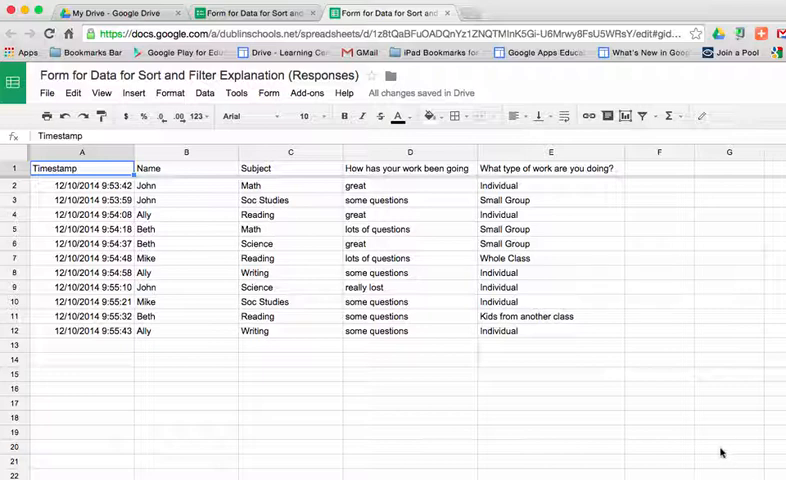
{"action": "mouse_move", "coordinate": [668, 424]}
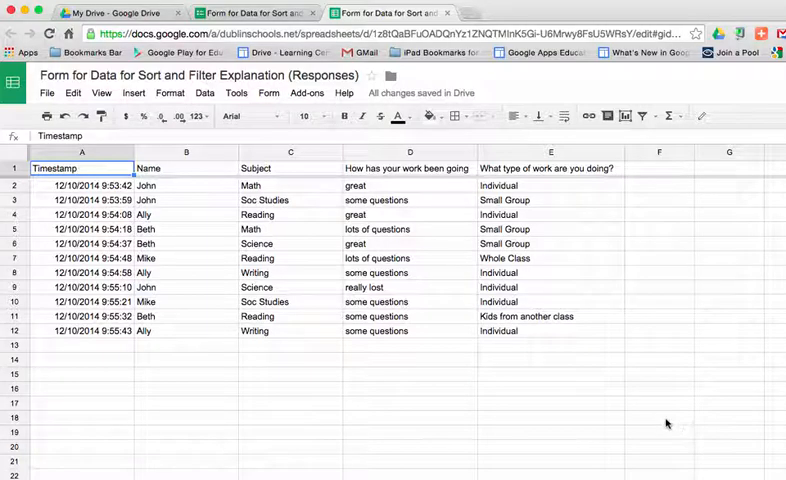
{"action": "mouse_move", "coordinate": [488, 376]}
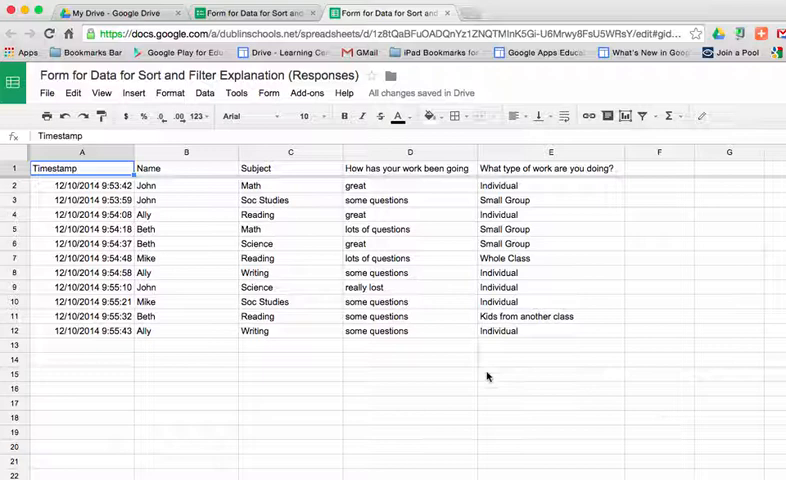
{"action": "mouse_move", "coordinate": [336, 272]}
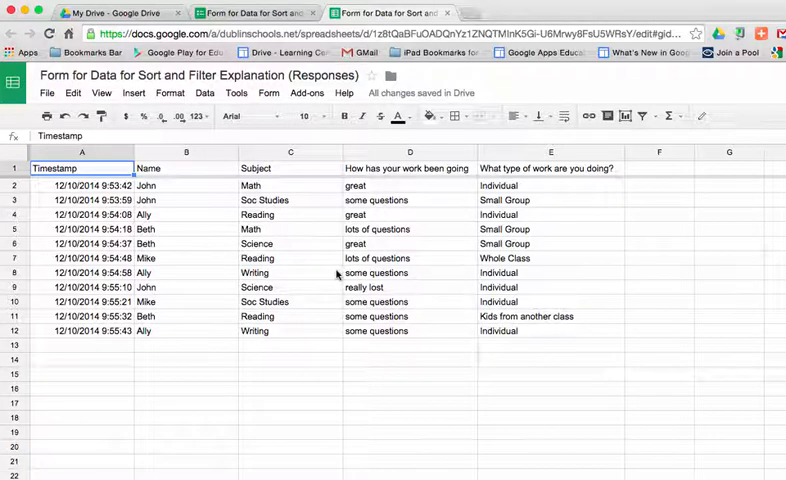
{"action": "mouse_move", "coordinate": [304, 262]}
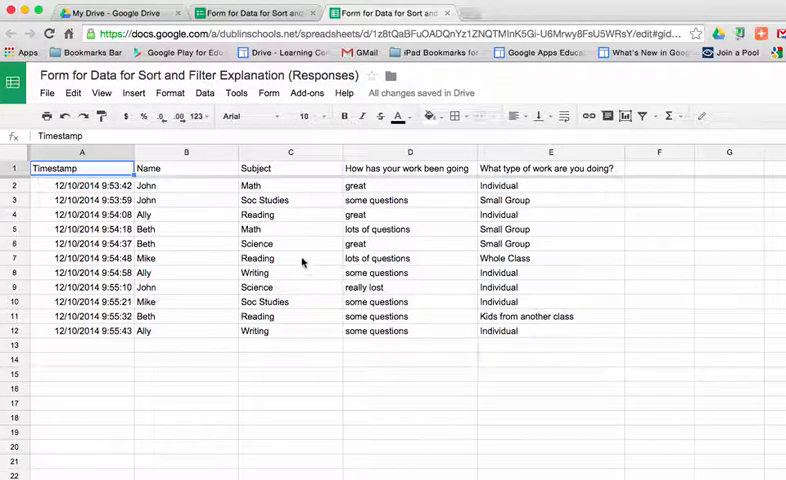
{"action": "mouse_move", "coordinate": [196, 284]}
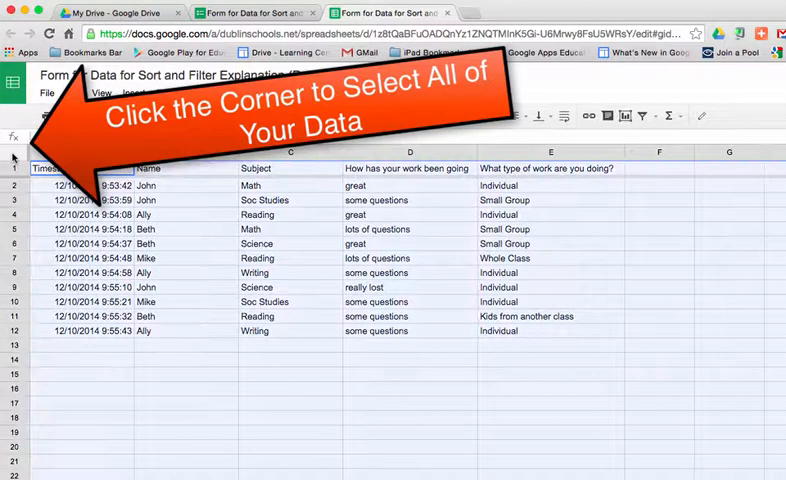
{"action": "mouse_move", "coordinate": [208, 318]}
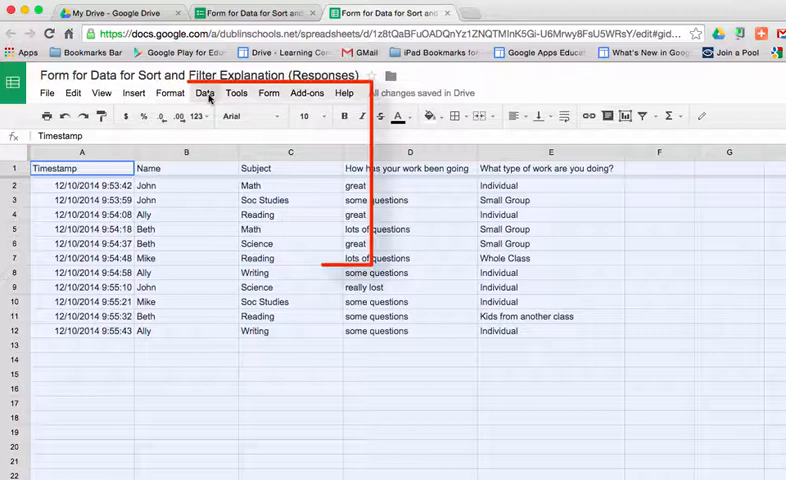
- Bring up the Sort range dialog from the Data menu for the selected responses
{"action": "left_click", "coordinate": [204, 92]}
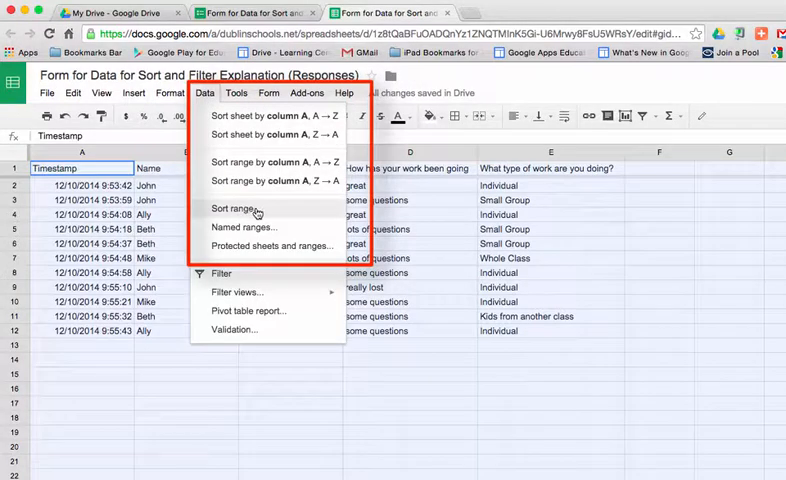
{"action": "left_click", "coordinate": [230, 208]}
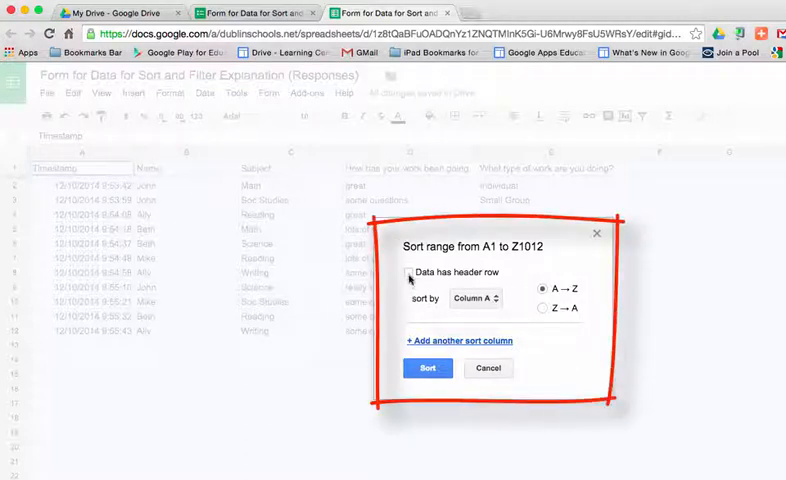
- Sort the responses A→Z by Name with the first row kept as a header
{"action": "left_click", "coordinate": [408, 272]}
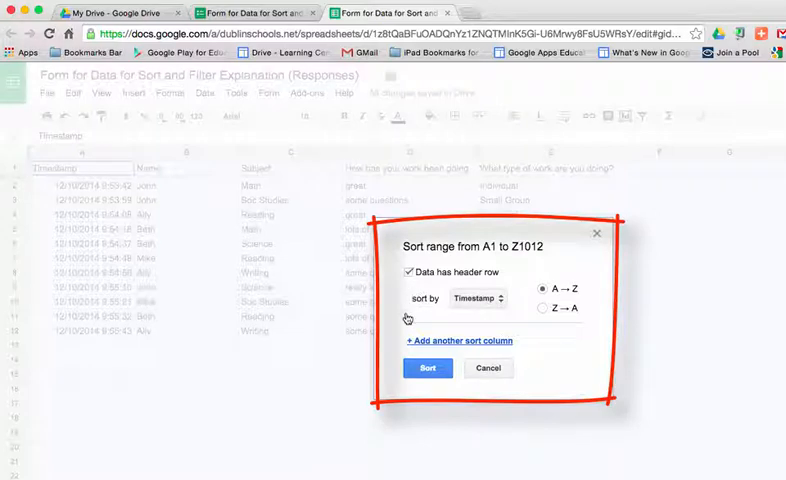
{"action": "left_click", "coordinate": [476, 298]}
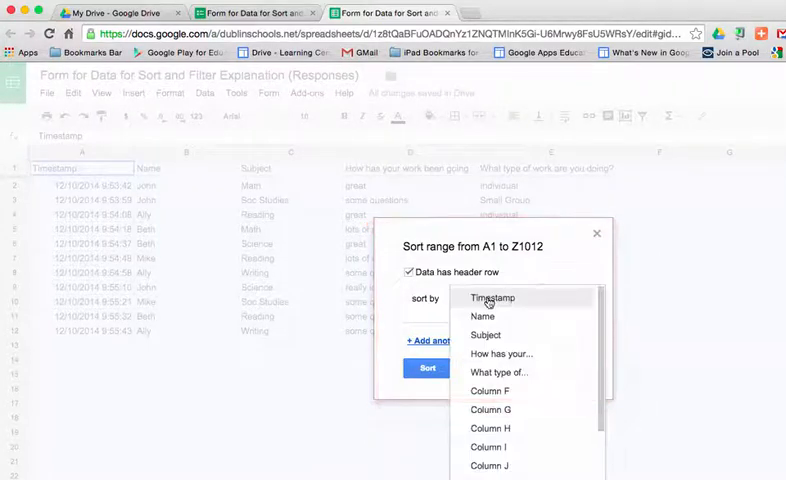
{"action": "left_click", "coordinate": [484, 316]}
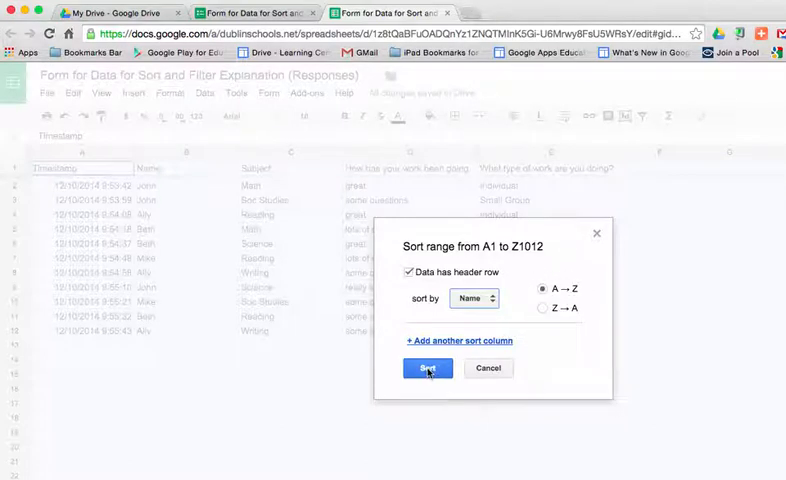
{"action": "left_click", "coordinate": [428, 368]}
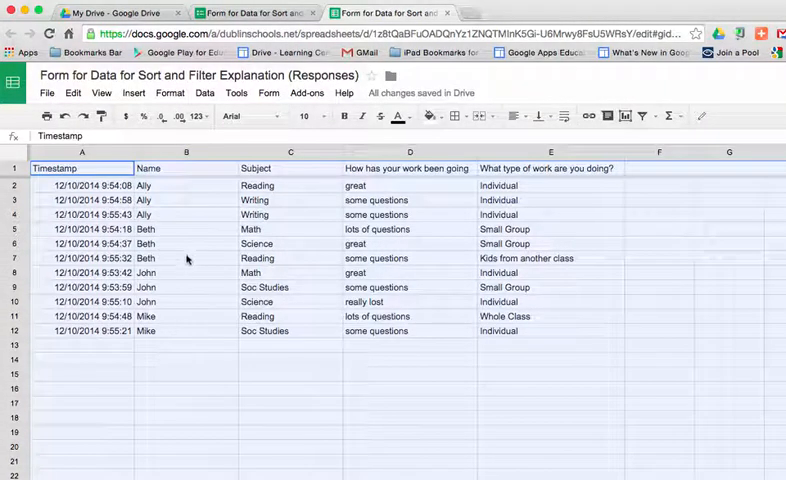
{"action": "mouse_move", "coordinate": [280, 244]}
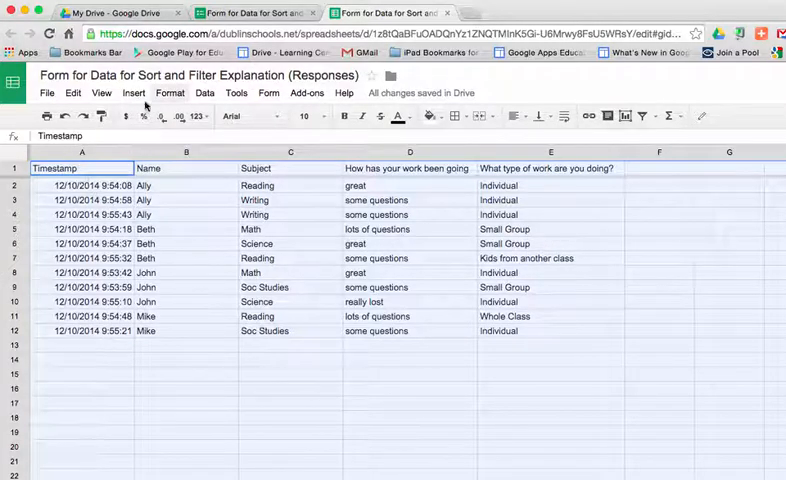
- Sort the responses by Name A→Z, then by Subject A→Z as a second level
{"action": "left_click", "coordinate": [206, 92]}
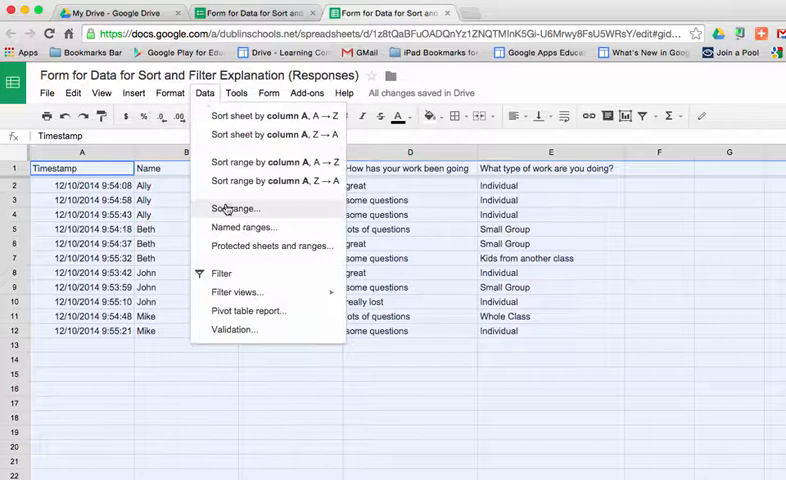
{"action": "left_click", "coordinate": [232, 208]}
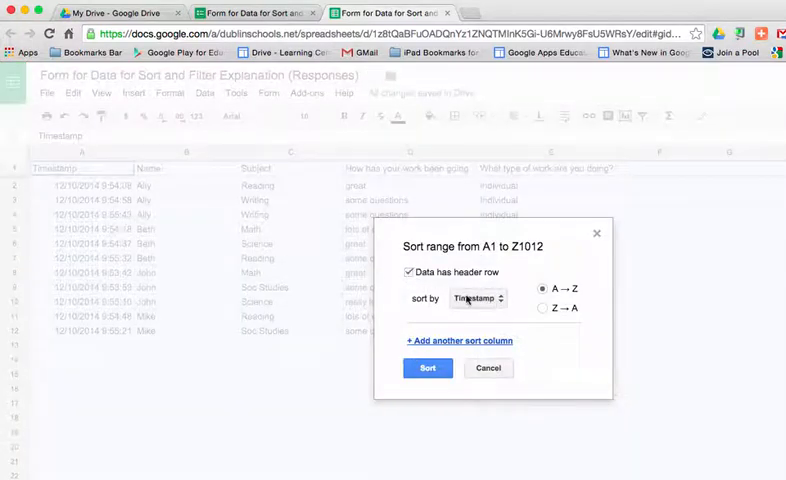
{"action": "left_click", "coordinate": [476, 298]}
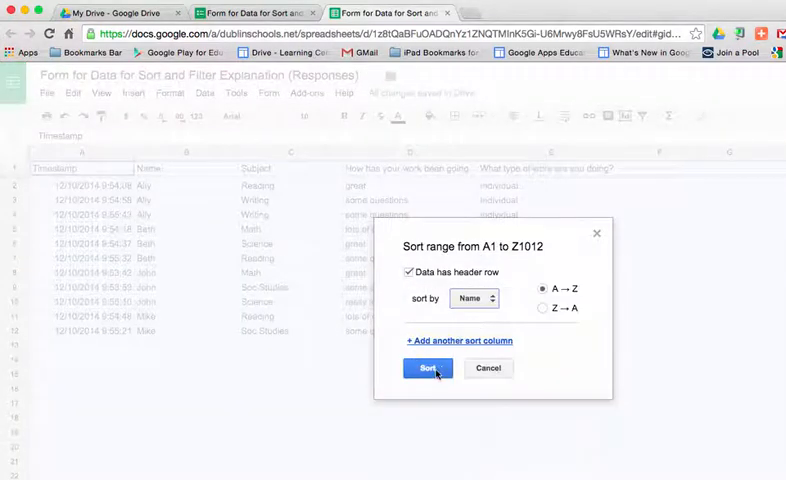
{"action": "left_click", "coordinate": [458, 340]}
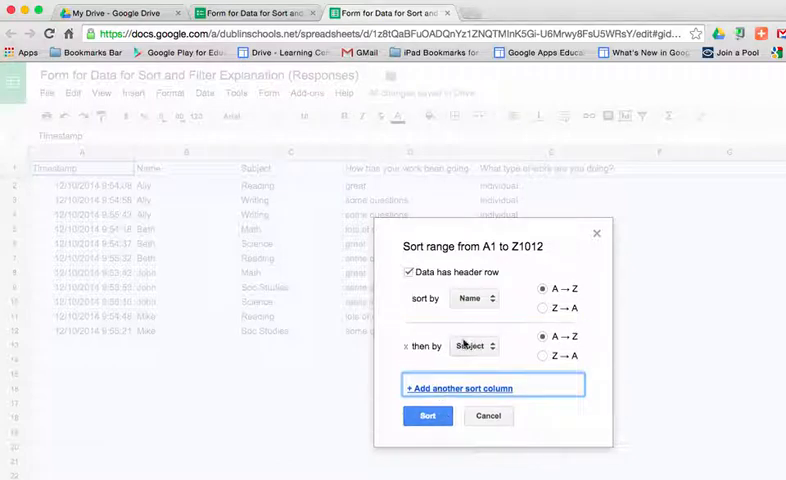
{"action": "left_click", "coordinate": [474, 344]}
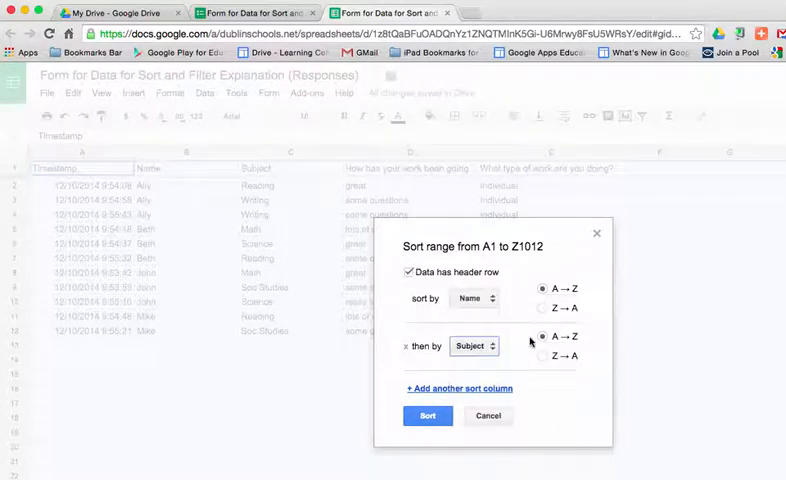
{"action": "left_click", "coordinate": [428, 416]}
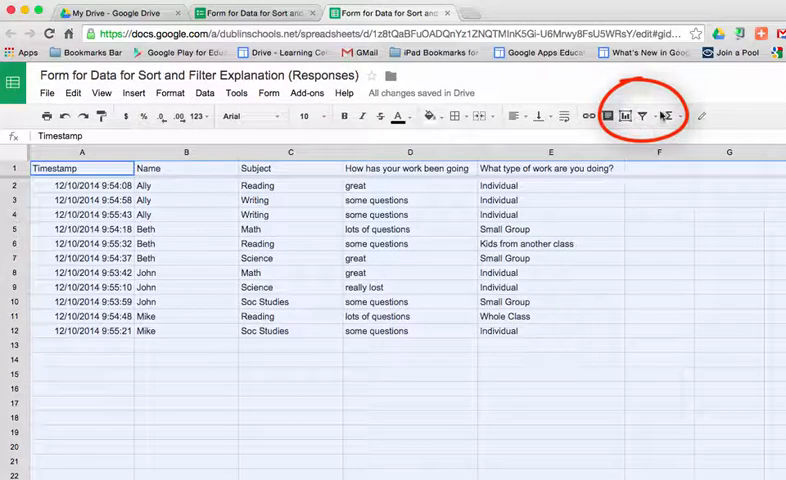
{"action": "mouse_move", "coordinate": [652, 116]}
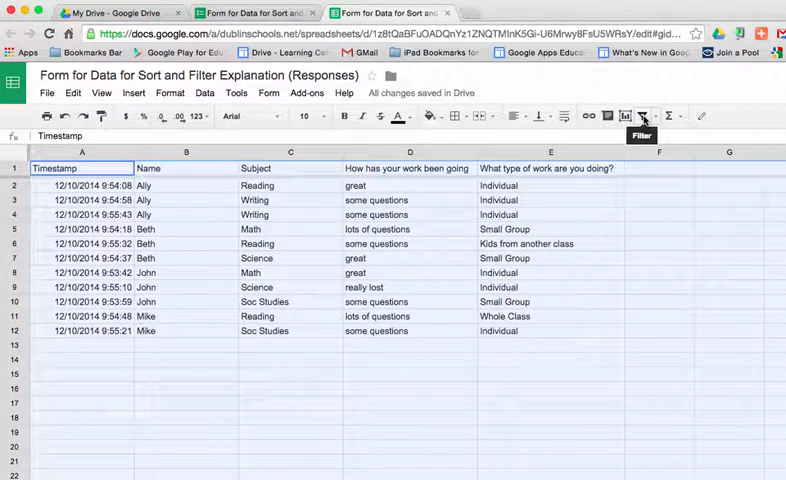
- Add filter dropdowns to the response table's header row
{"action": "left_click", "coordinate": [644, 116]}
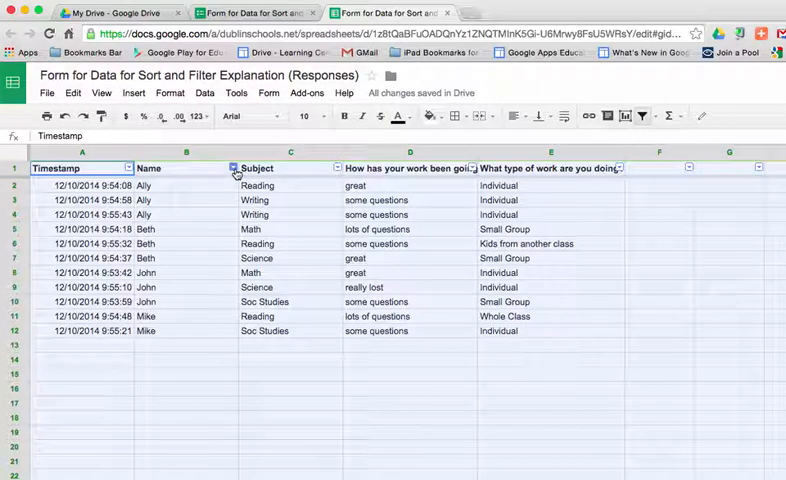
- Filter the Name column to show only John's responses
{"action": "left_click", "coordinate": [232, 168]}
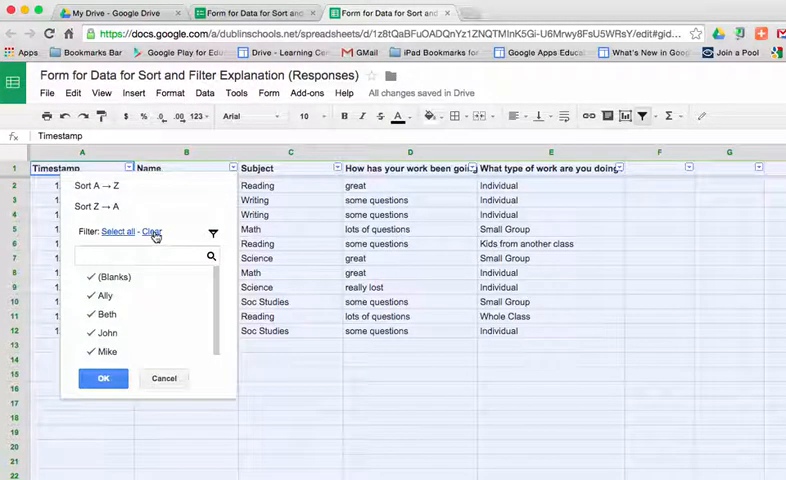
{"action": "left_click", "coordinate": [152, 232]}
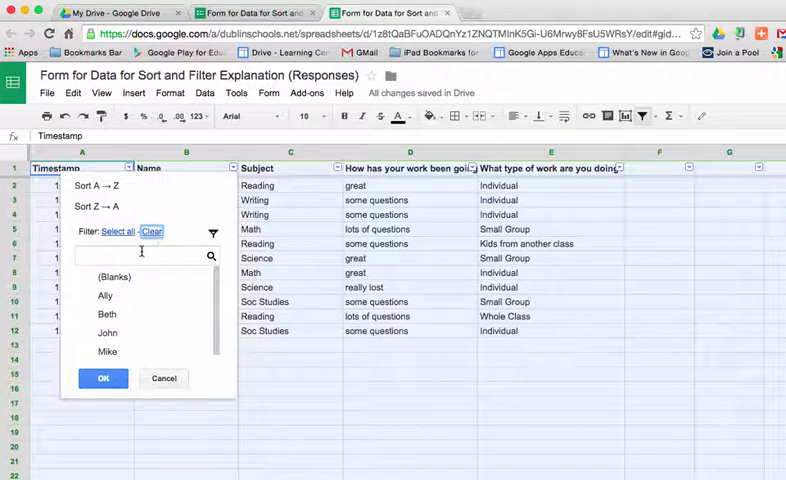
{"action": "left_click", "coordinate": [104, 332]}
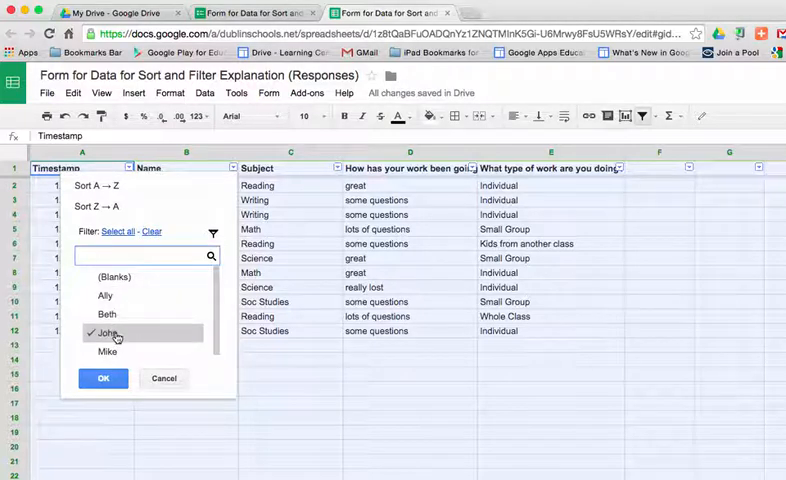
{"action": "left_click", "coordinate": [102, 378]}
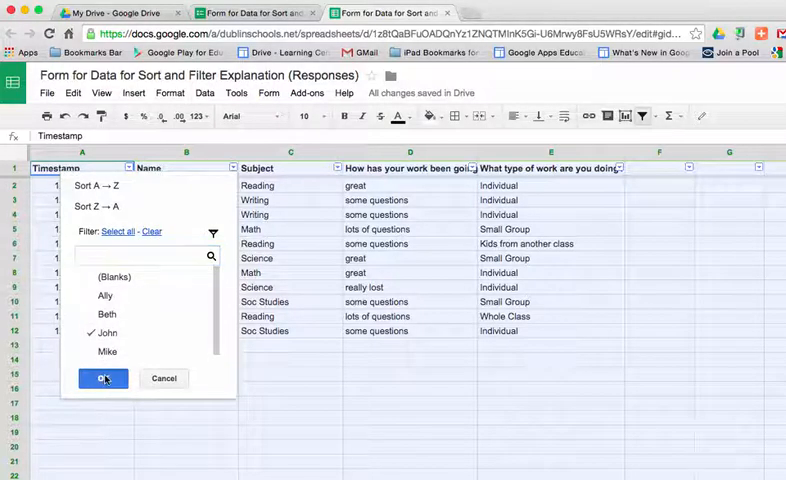
{"action": "left_click", "coordinate": [102, 378]}
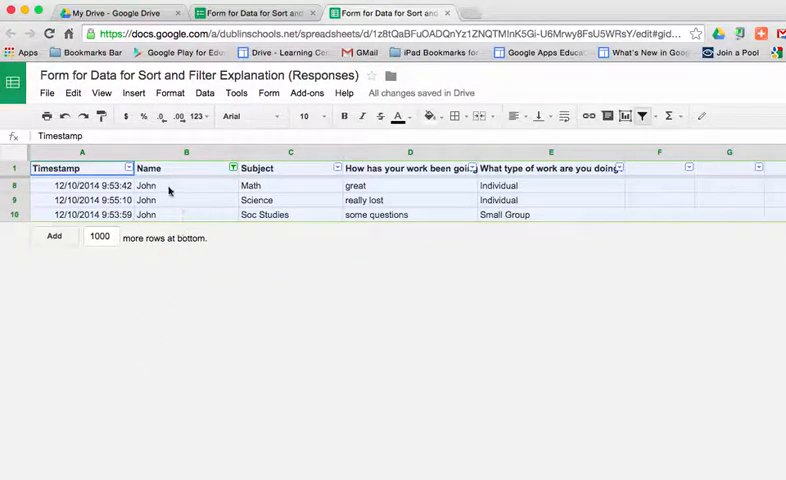
{"action": "mouse_move", "coordinate": [214, 216]}
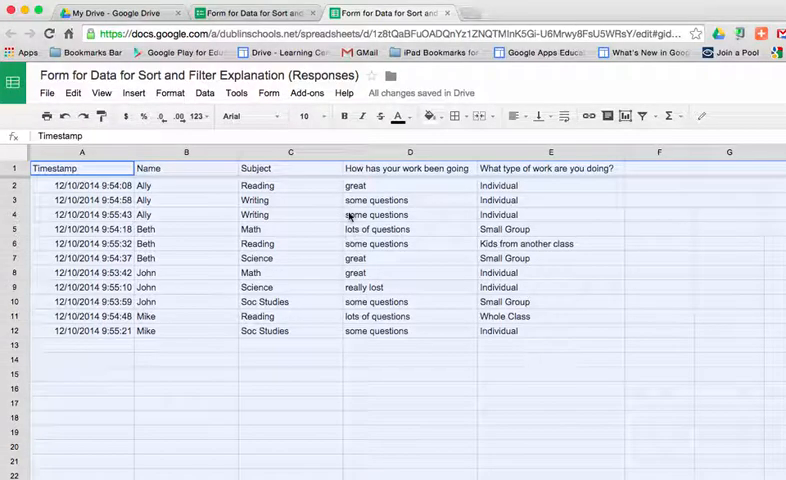
{"action": "mouse_move", "coordinate": [304, 312]}
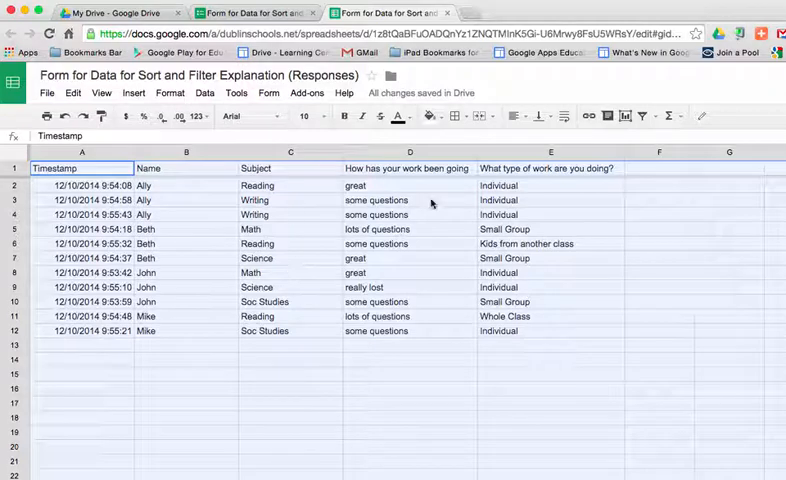
- Turn filtering back on for the response table
{"action": "left_click", "coordinate": [628, 116]}
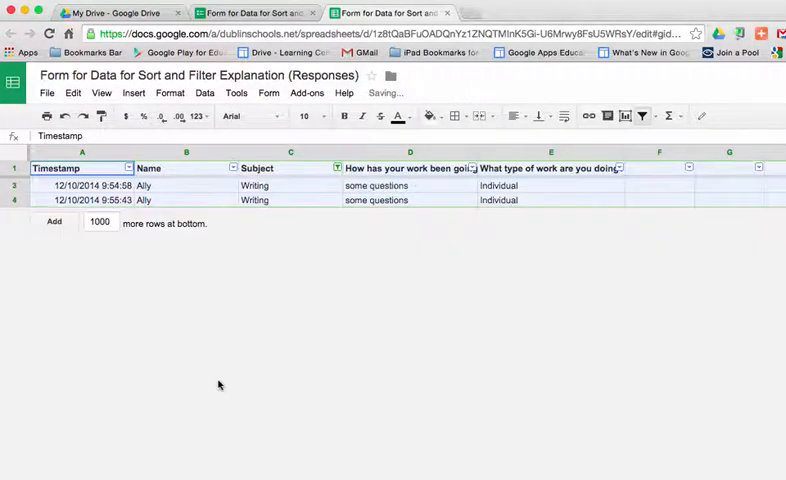
{"action": "mouse_move", "coordinate": [440, 204]}
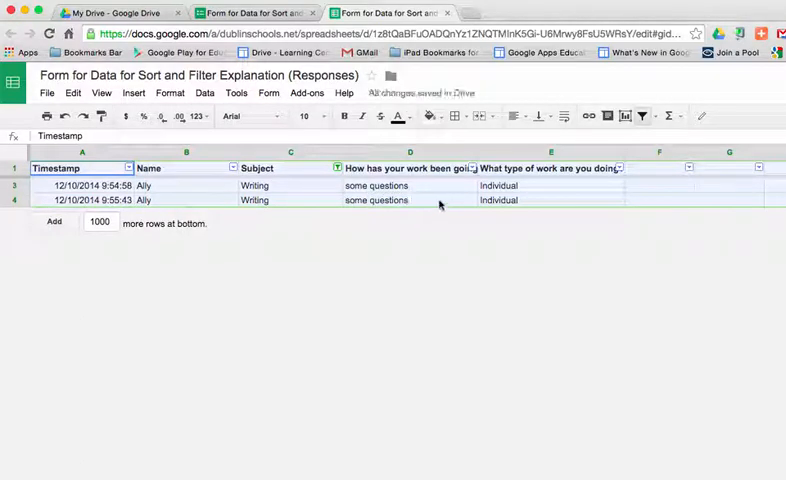
{"action": "mouse_move", "coordinate": [452, 276]}
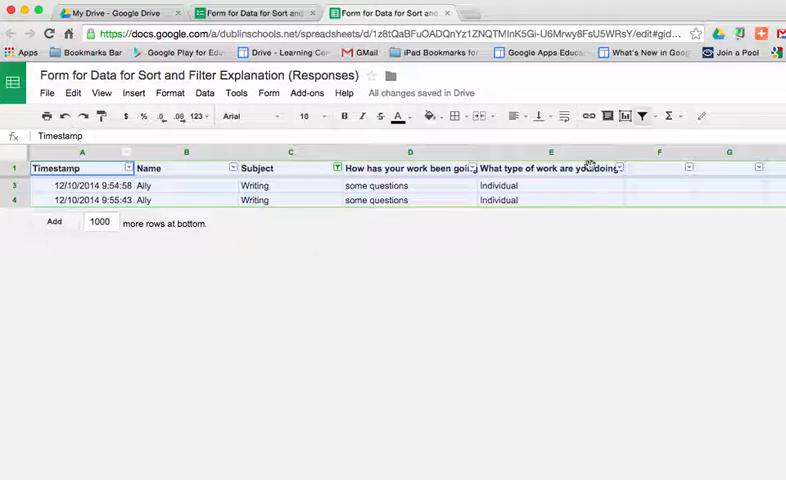
{"action": "mouse_move", "coordinate": [470, 288]}
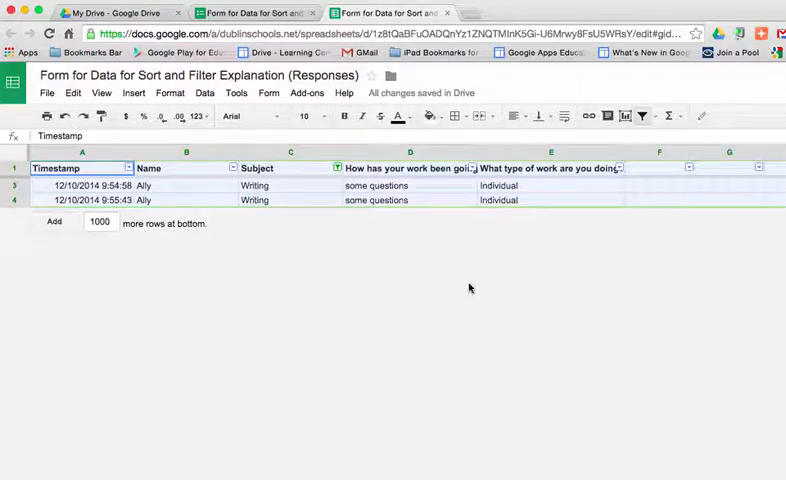